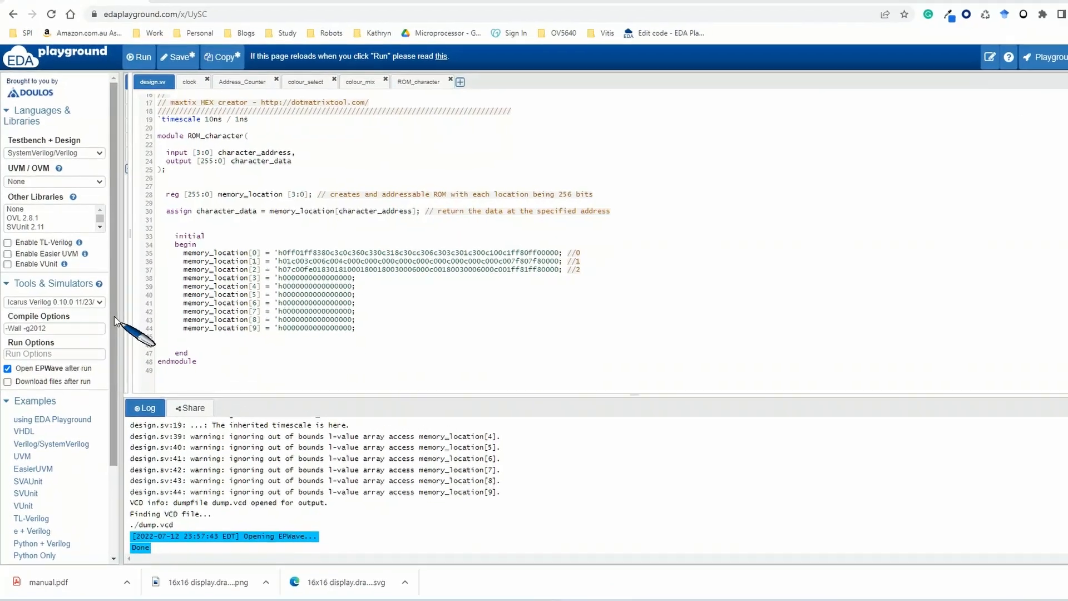
Step: Review the testbench and set the third character_address value to 2, after 1 and 0
scroll(down, 3)
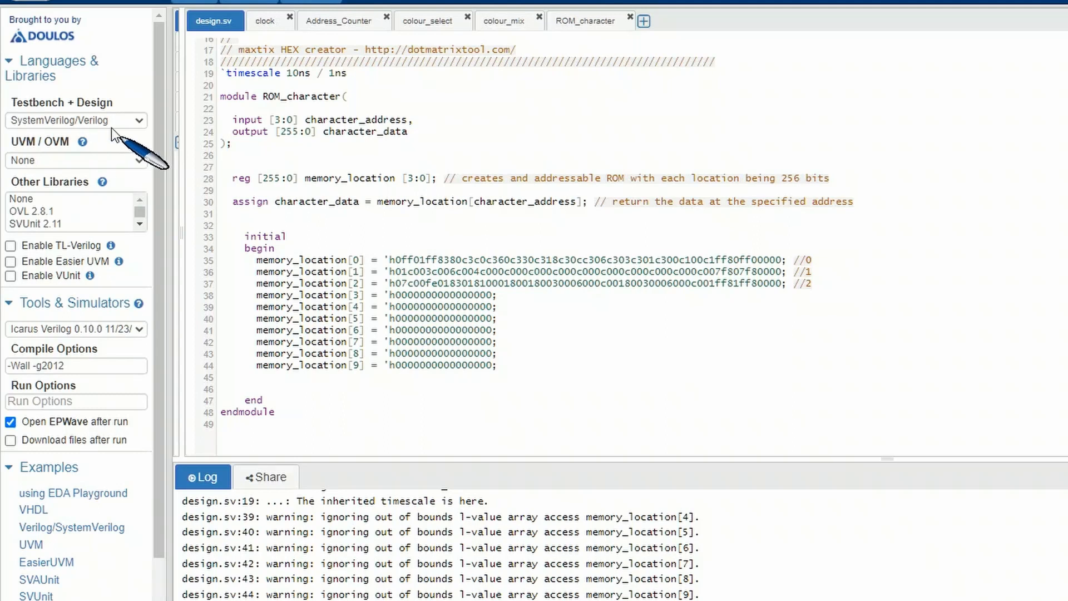
mouse_move(75, 340)
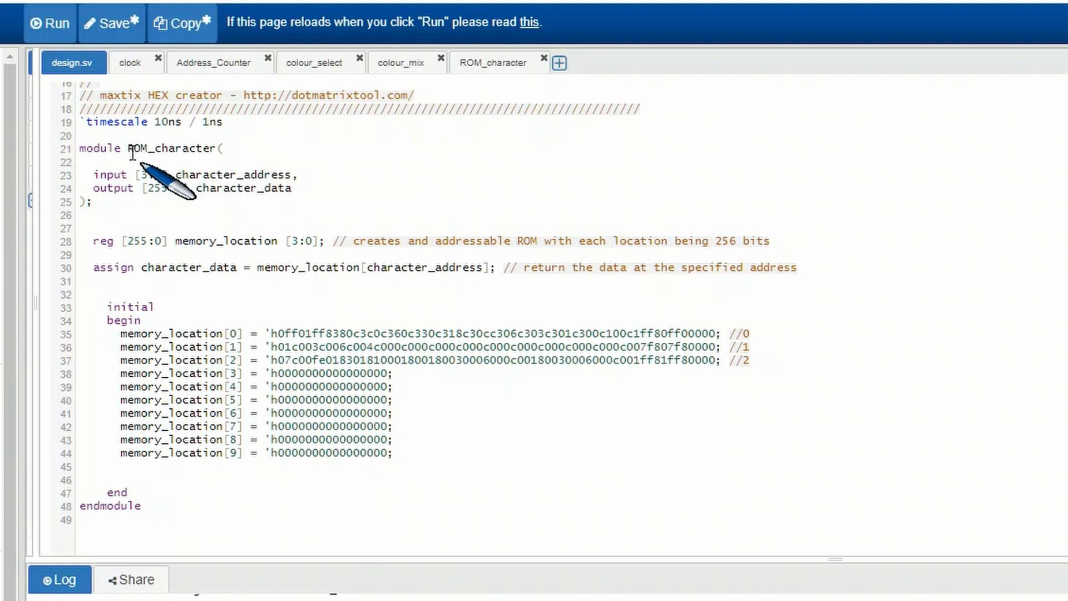
mouse_move(313, 198)
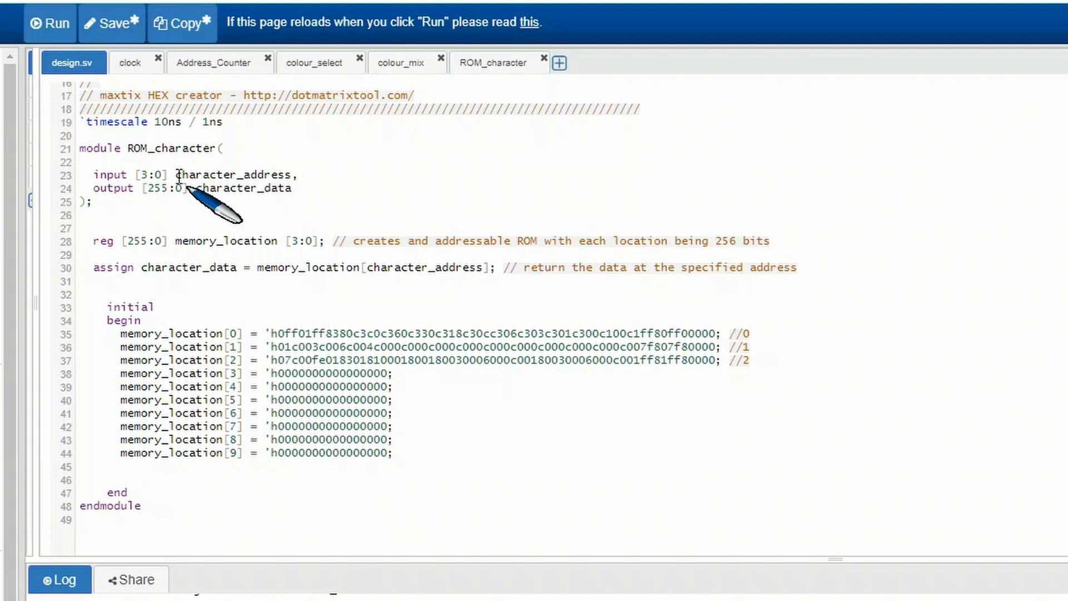
mouse_move(186, 223)
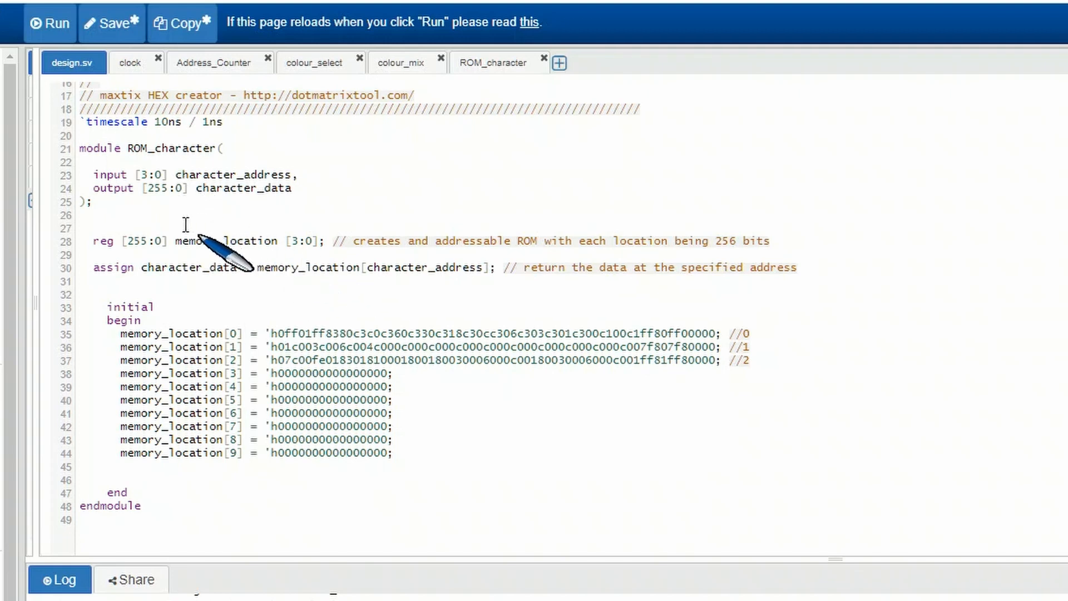
mouse_move(102, 204)
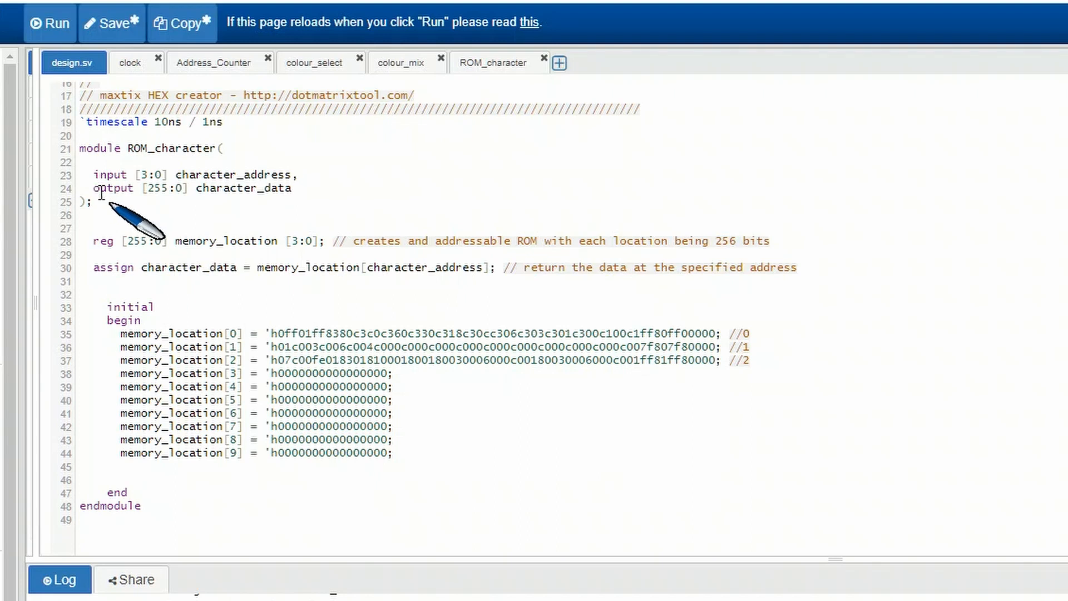
mouse_move(164, 212)
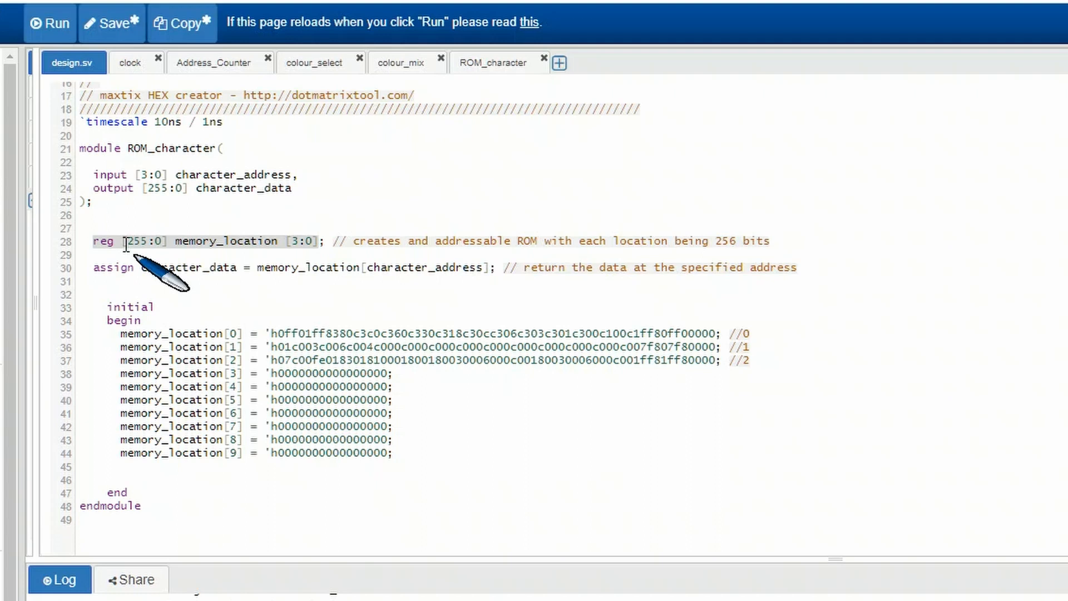
mouse_move(164, 259)
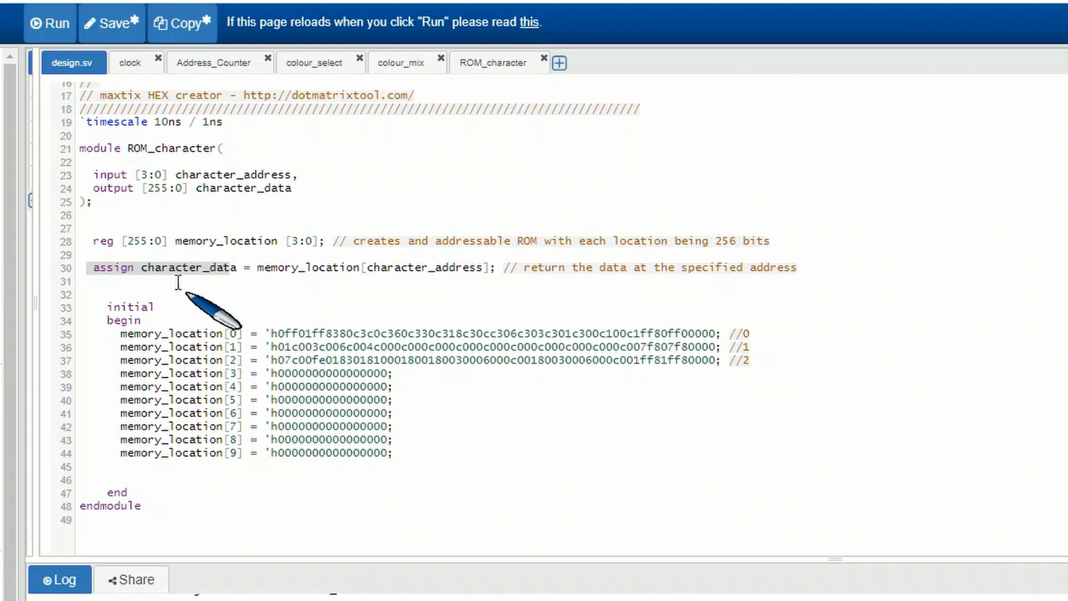
mouse_move(195, 267)
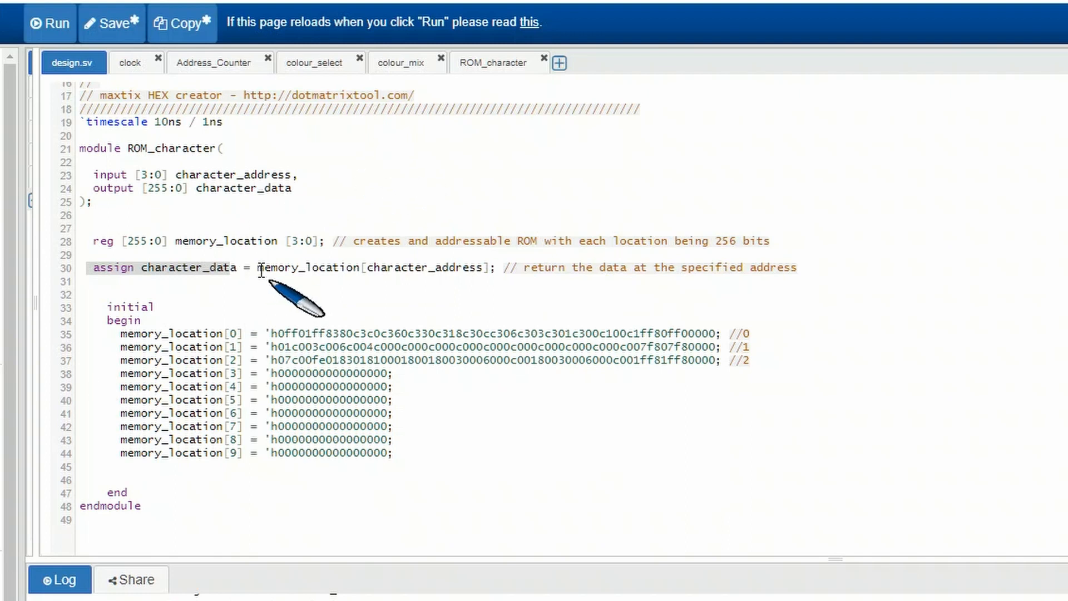
double_click(307, 267)
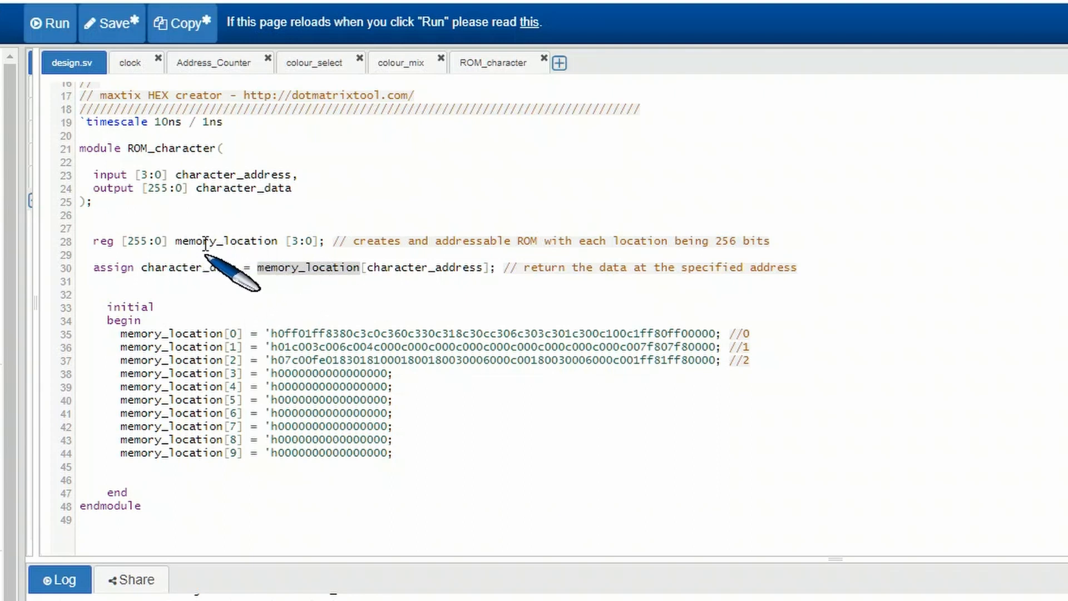
mouse_move(399, 266)
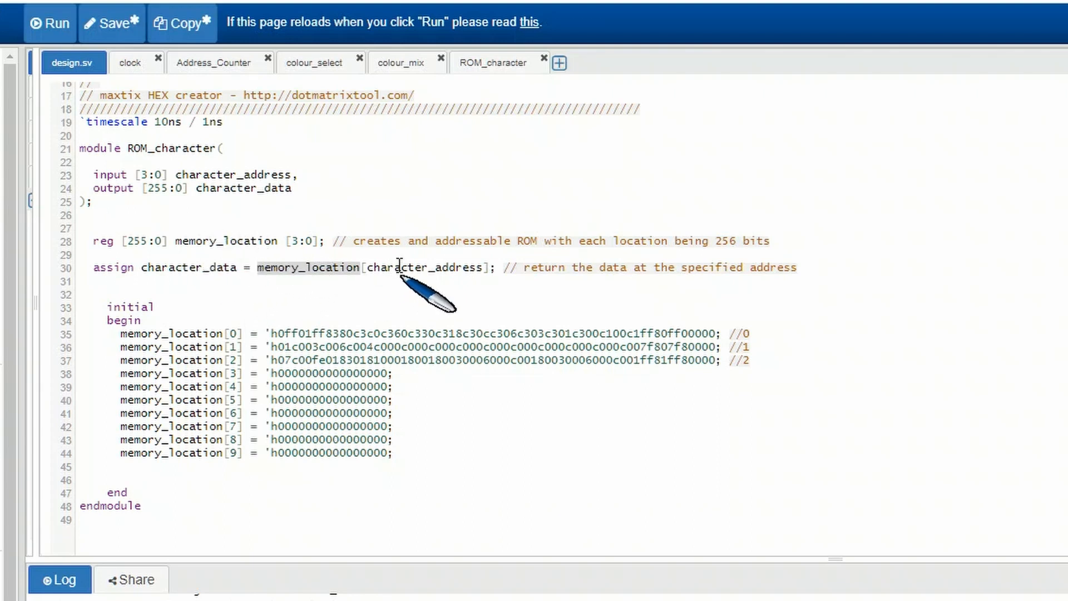
mouse_move(242, 197)
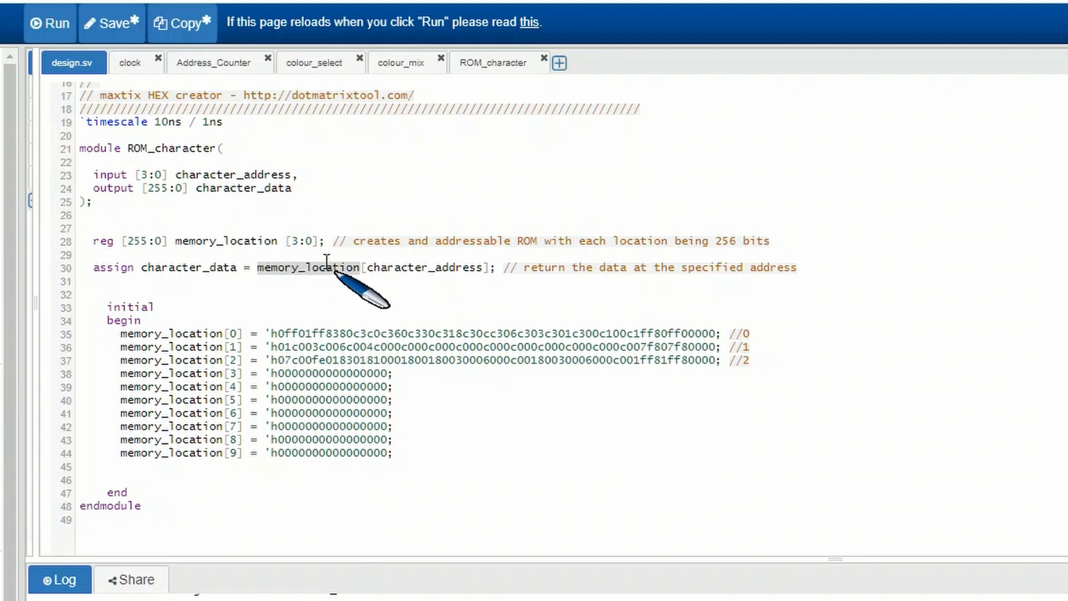
mouse_move(222, 446)
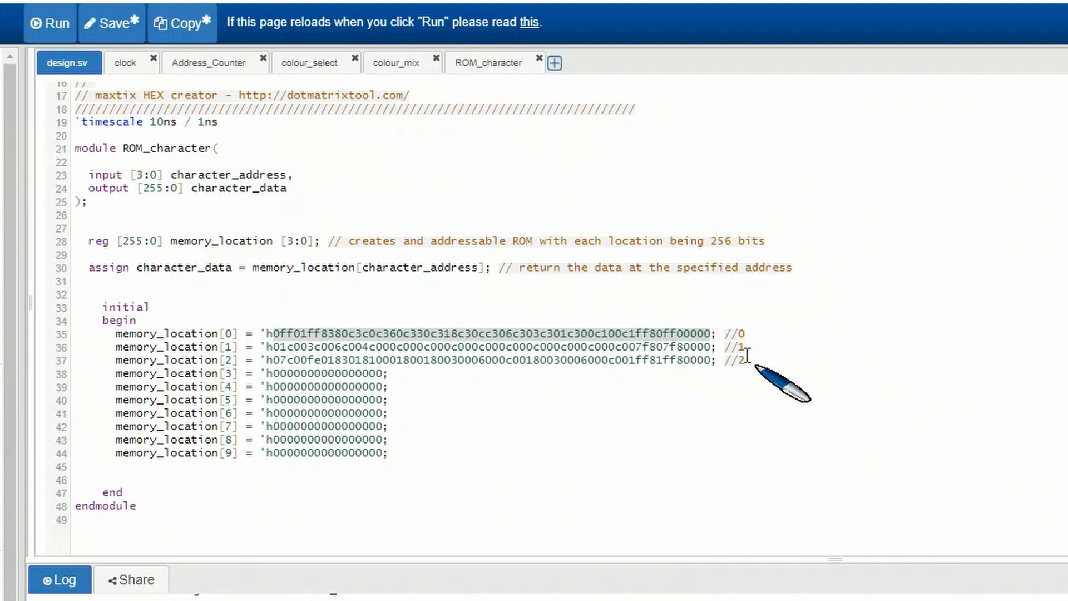
mouse_move(487, 383)
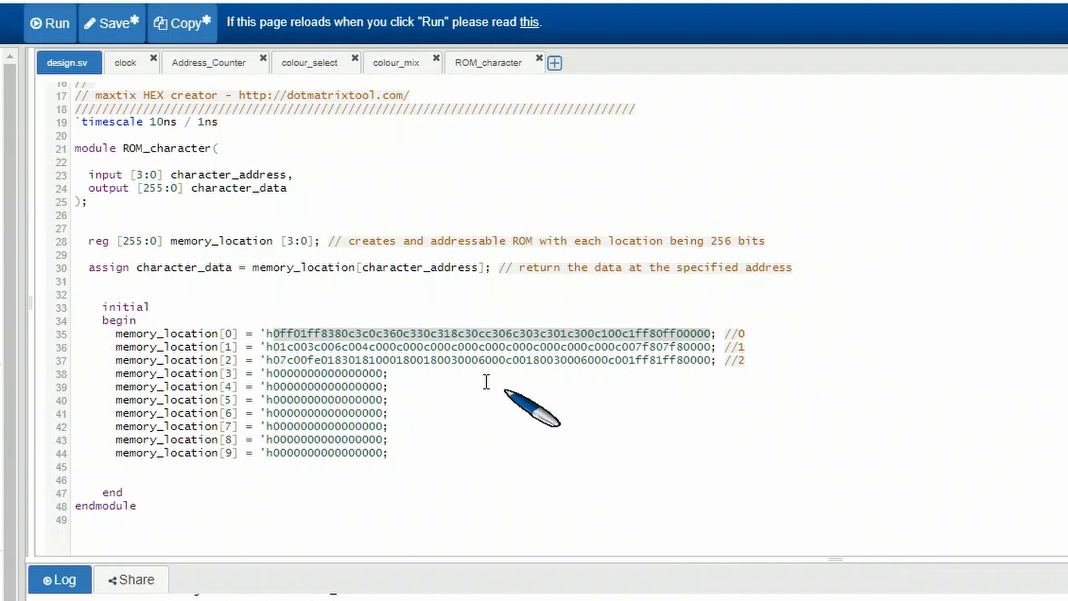
mouse_move(441, 409)
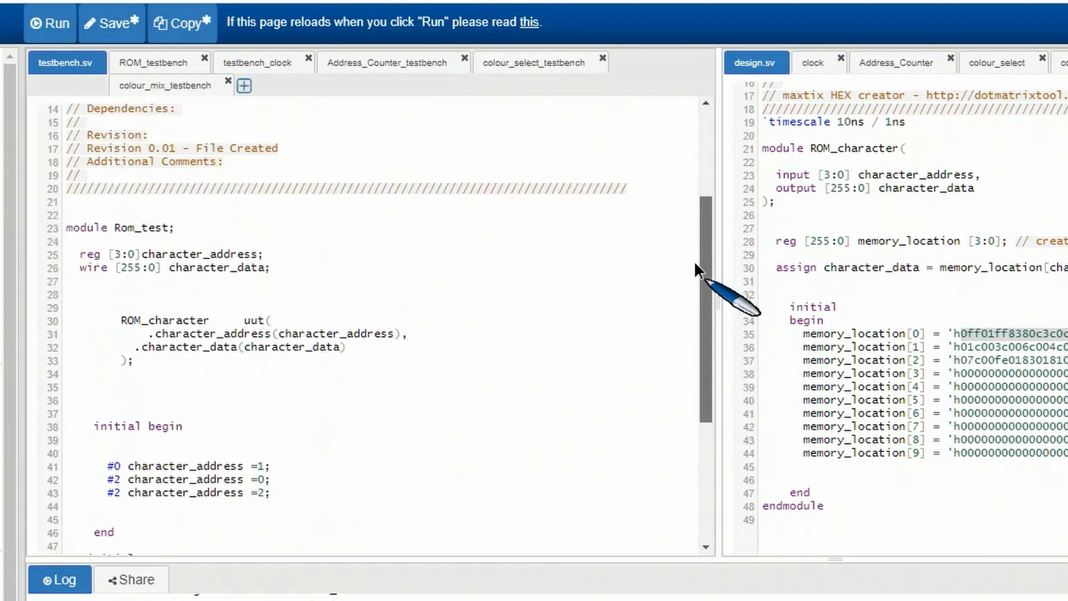
scroll(down, 3)
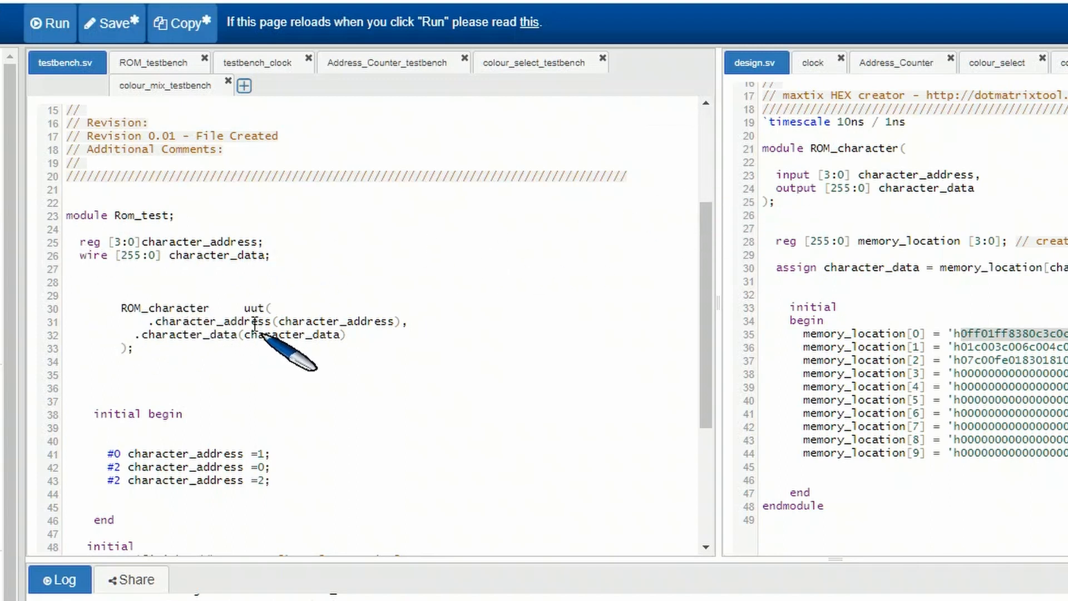
mouse_move(321, 334)
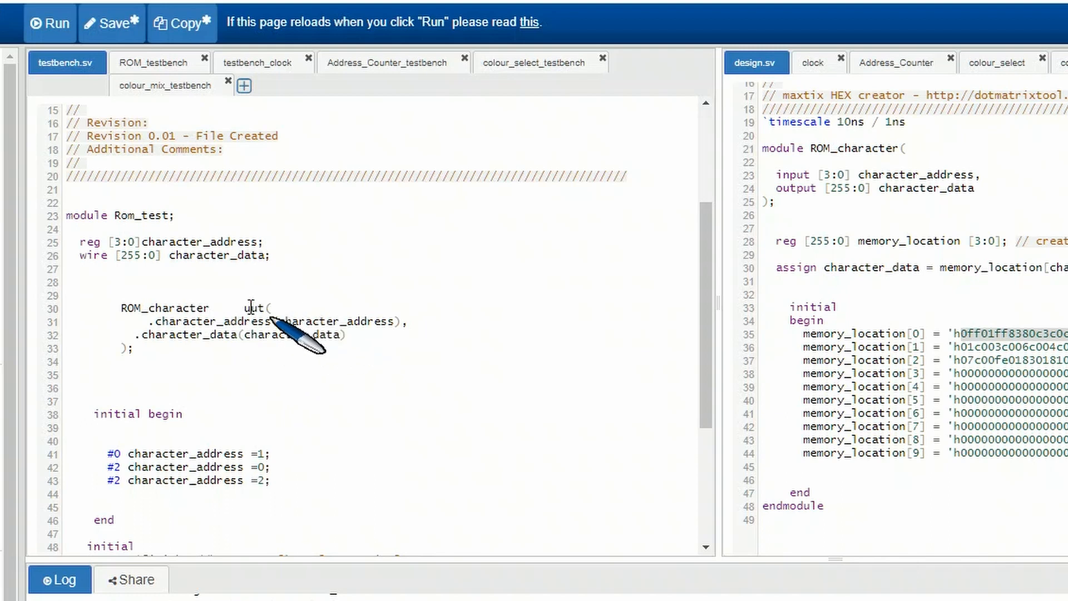
mouse_move(293, 334)
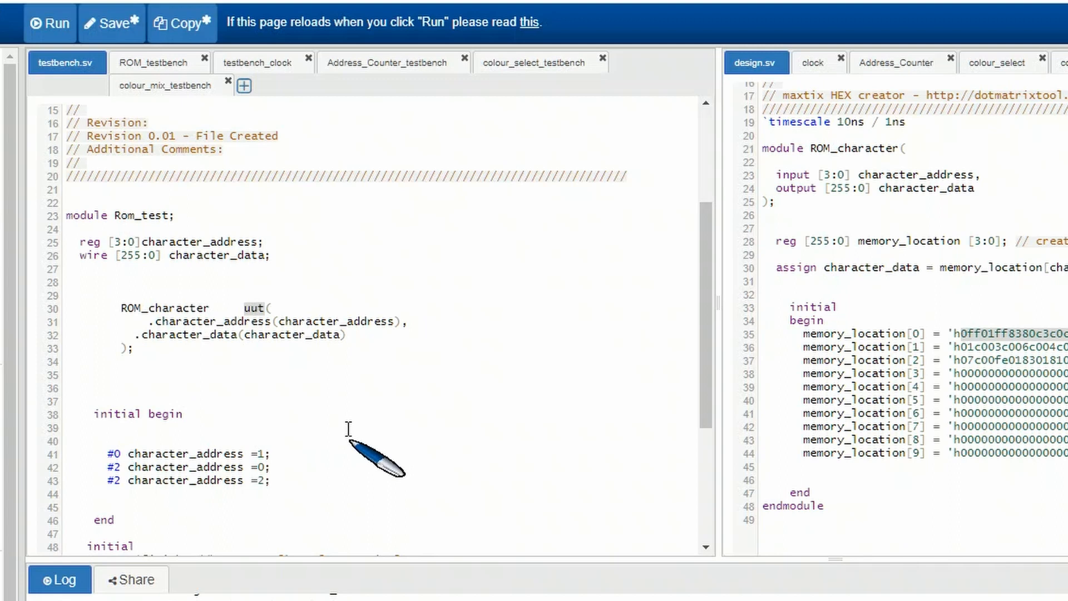
scroll(down, 3)
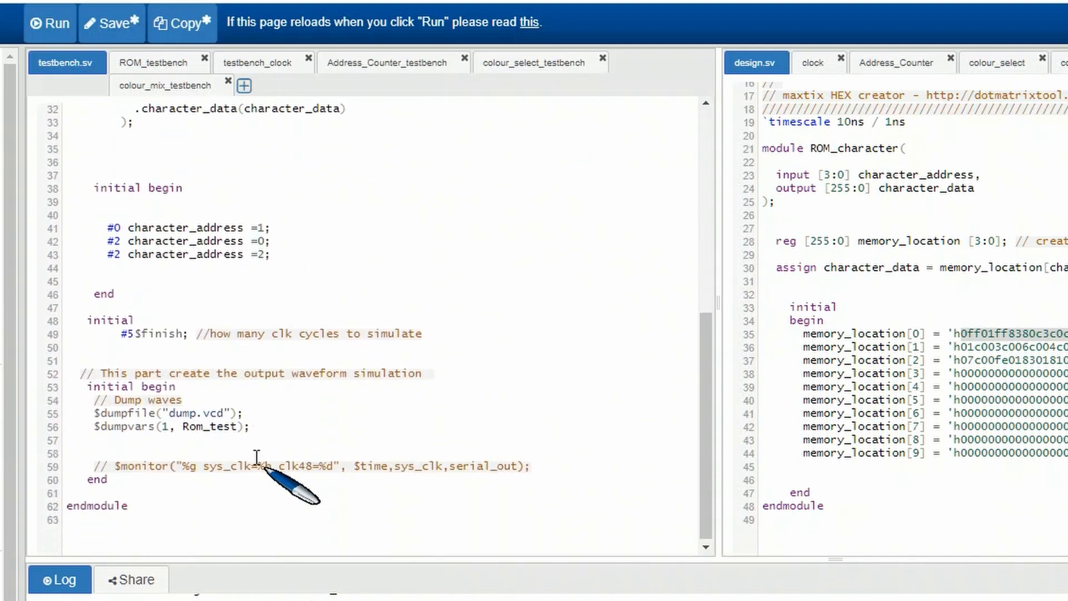
mouse_move(95, 422)
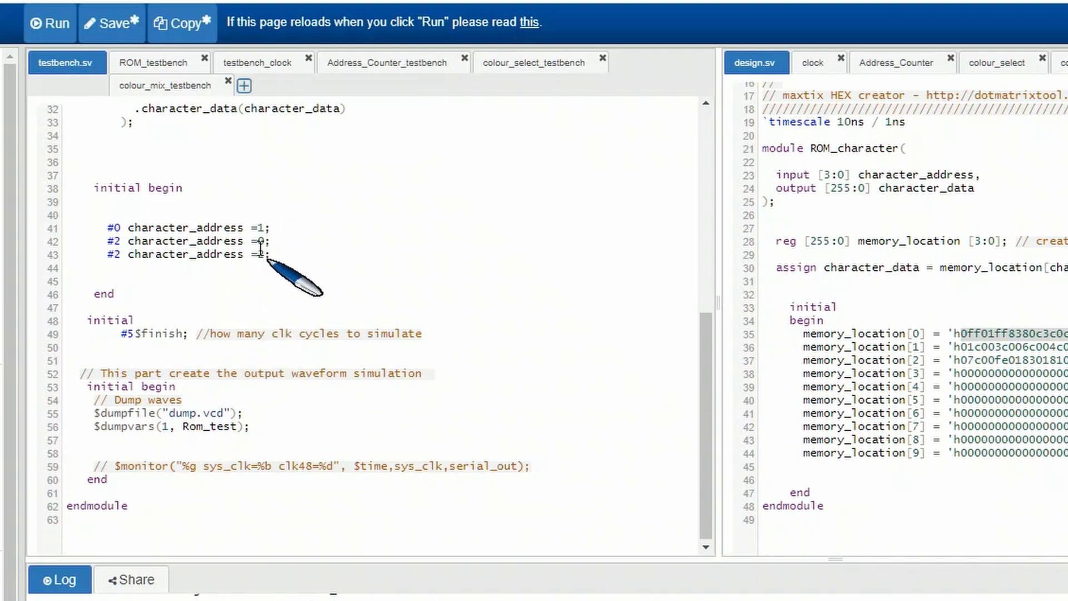
text(2)
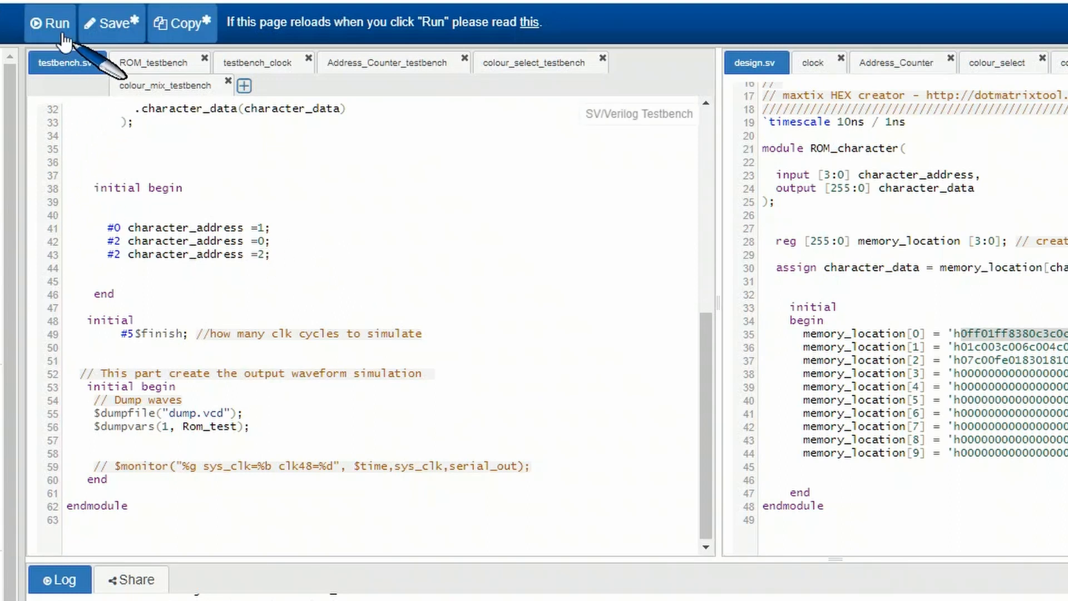
Step: Run the Rom_test simulation to view character_data waveforms for addresses 1, 0 and 2
click(49, 22)
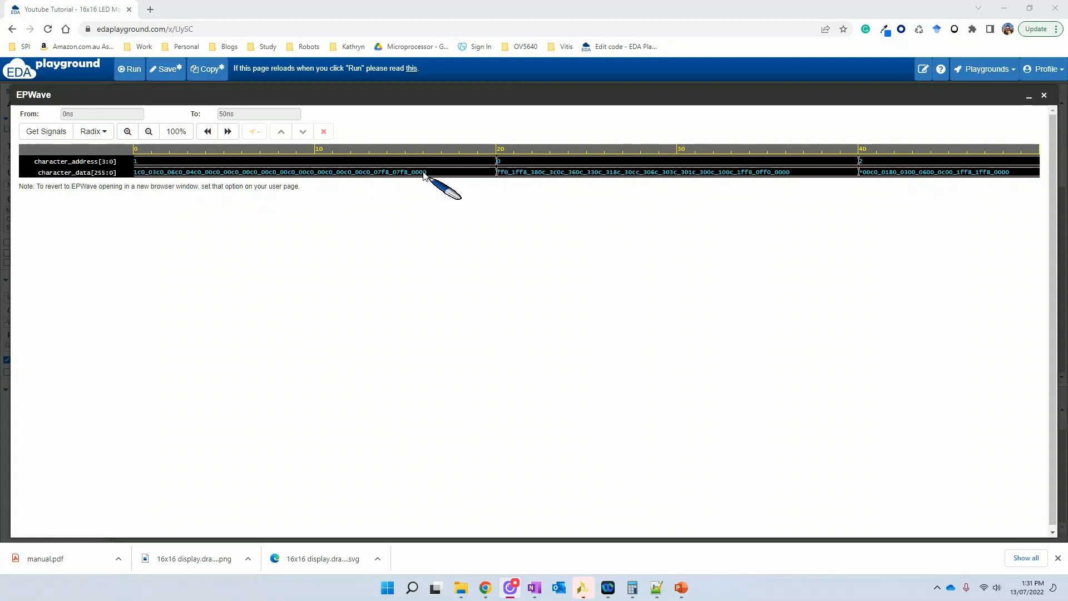
mouse_move(538, 197)
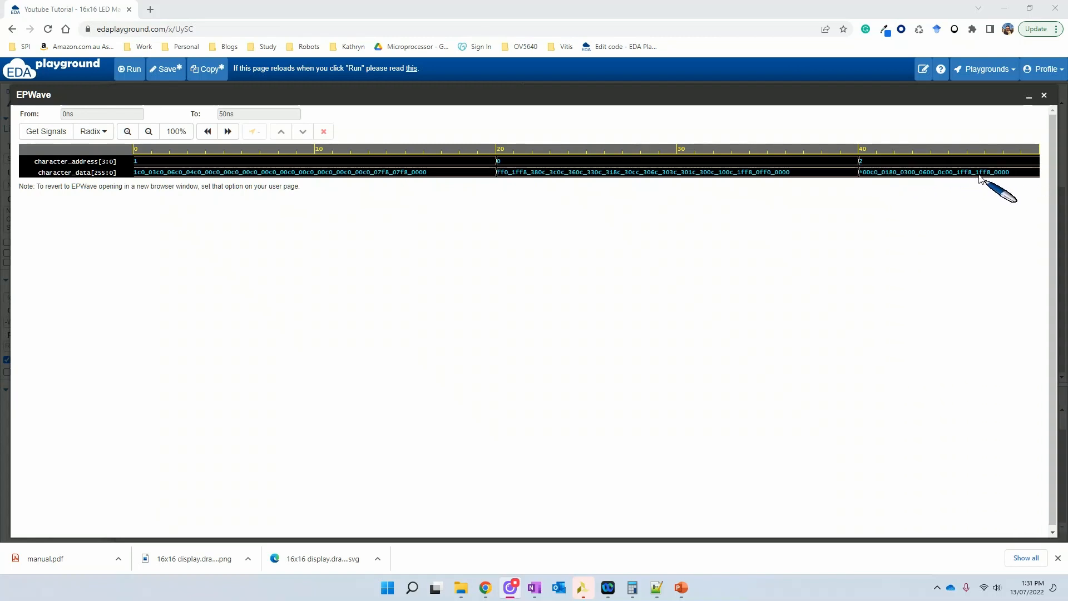
mouse_move(398, 184)
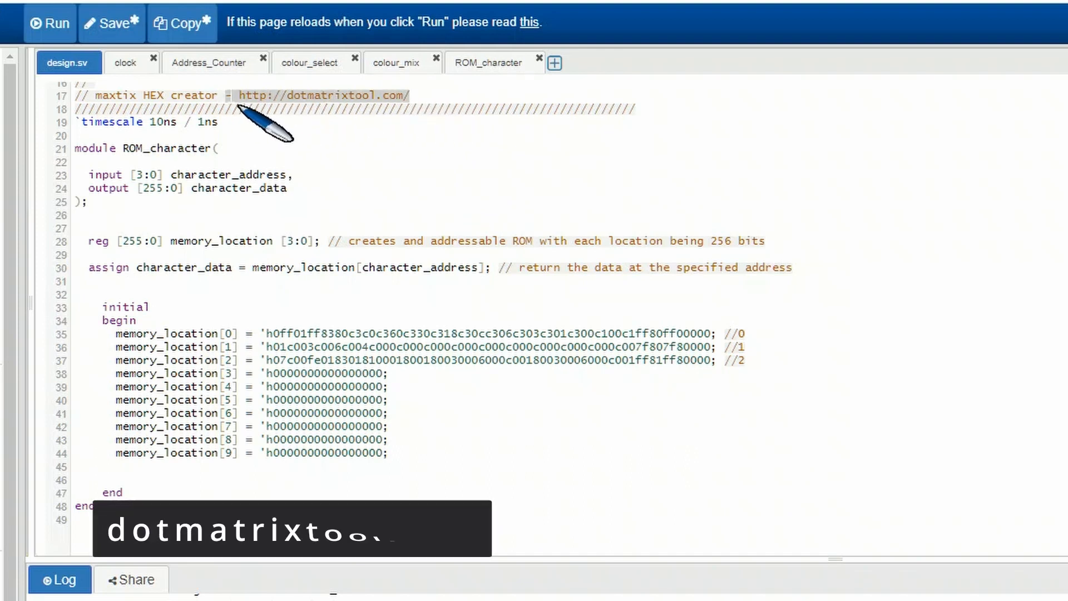
Step: Follow the dotmatrixtool.com link in the design.sv comment to the HEX creator
click(327, 95)
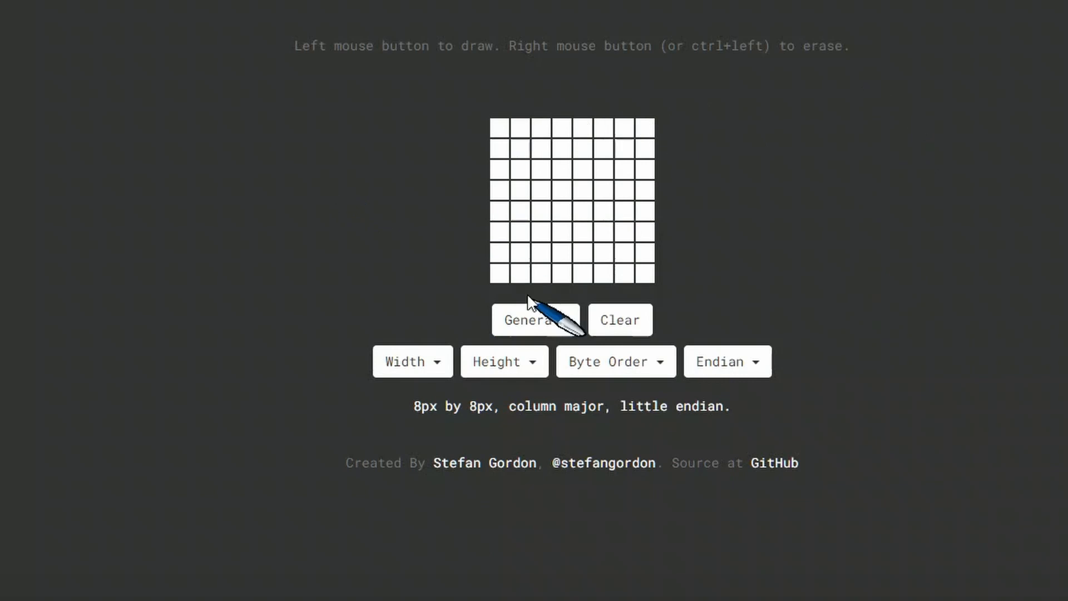
mouse_move(404, 361)
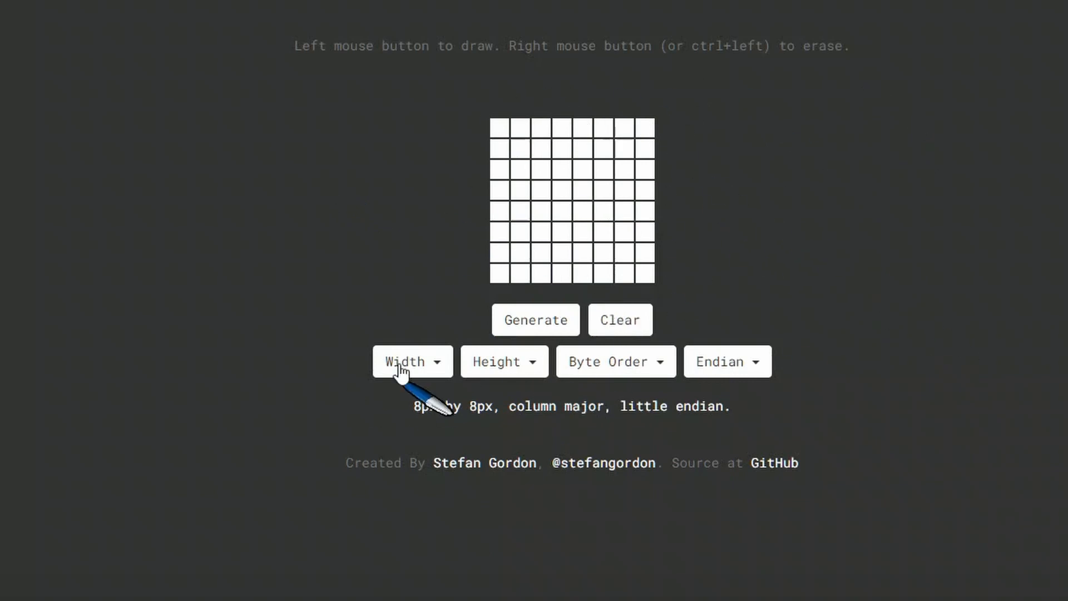
Step: Set the dotmatrixtool grid width to 16px and open the height choices for 16px
click(411, 361)
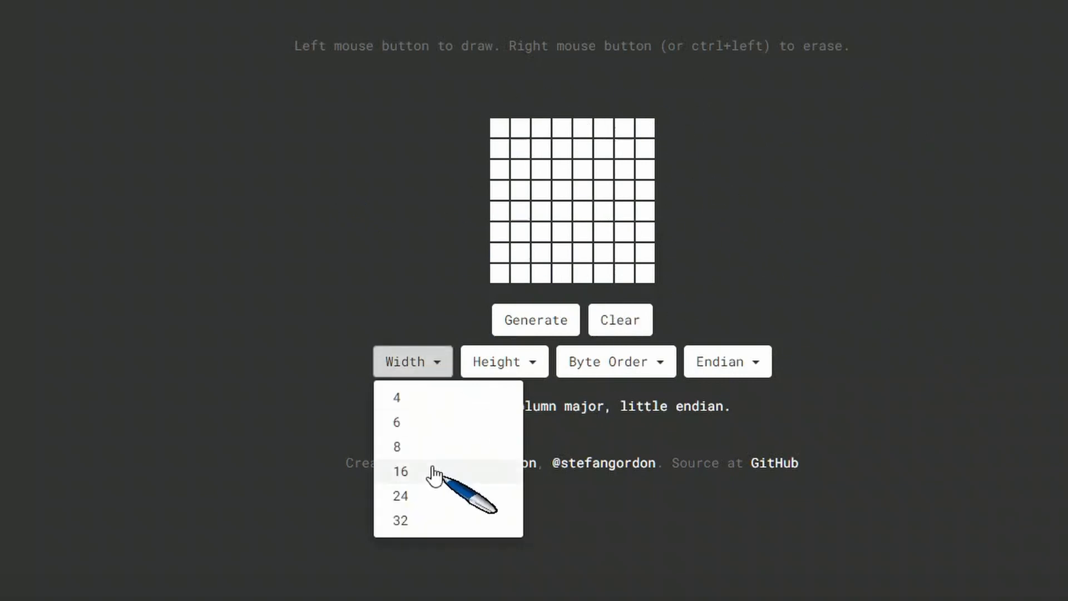
click(401, 471)
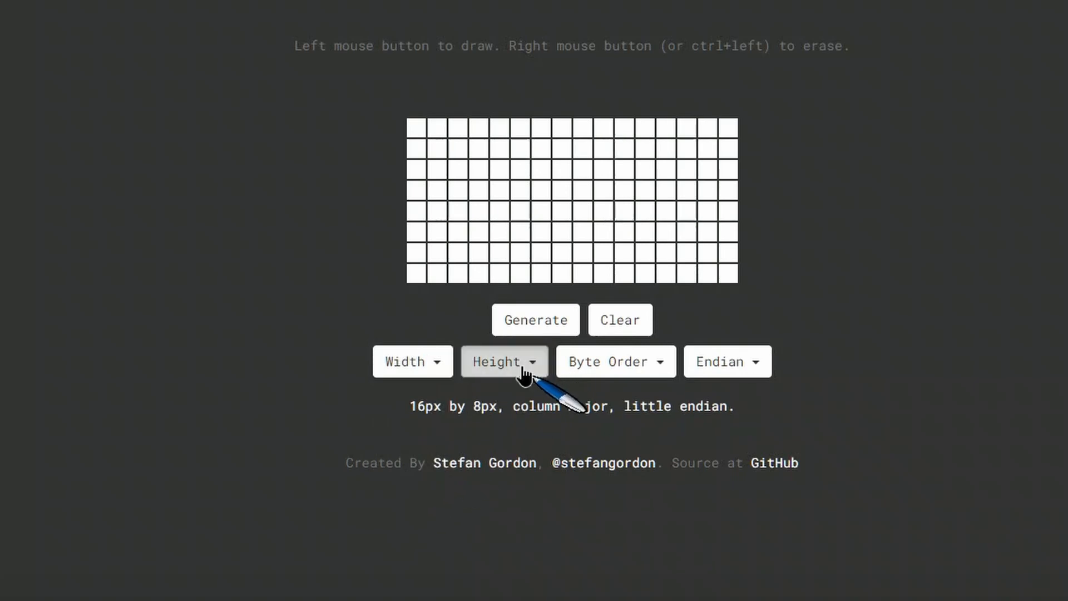
click(504, 361)
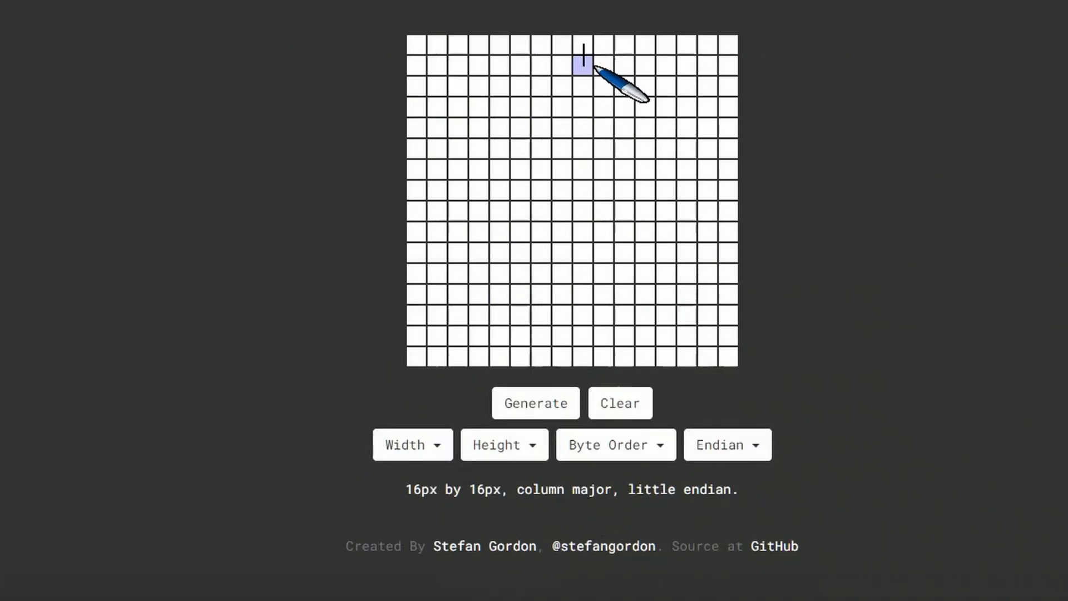
Step: Paint a digit 1 on the 16x16 grid and generate its hex byte codes
drag(582, 65, 583, 210)
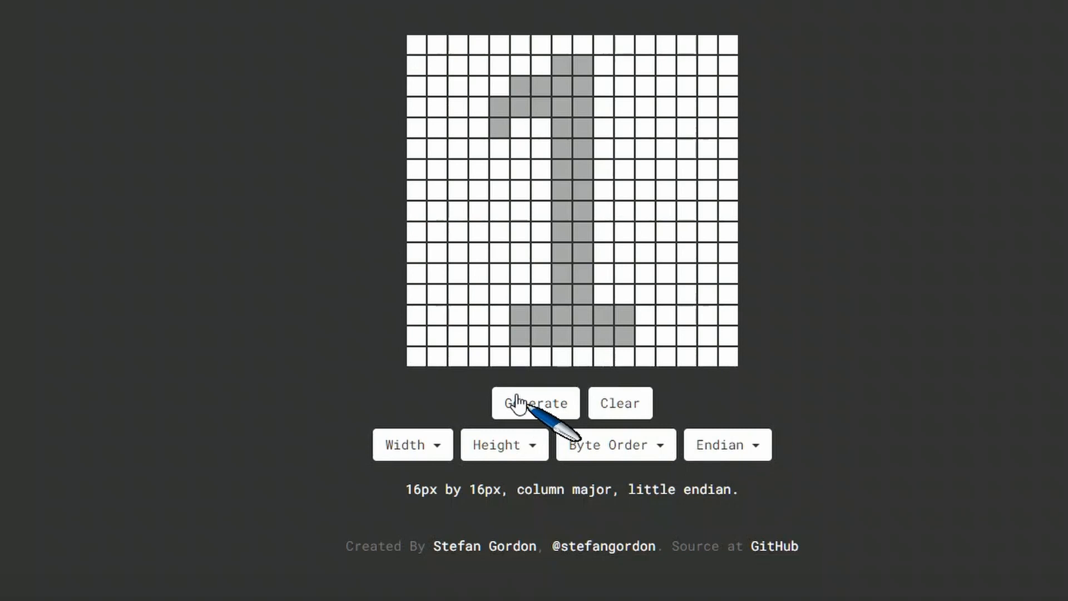
click(534, 402)
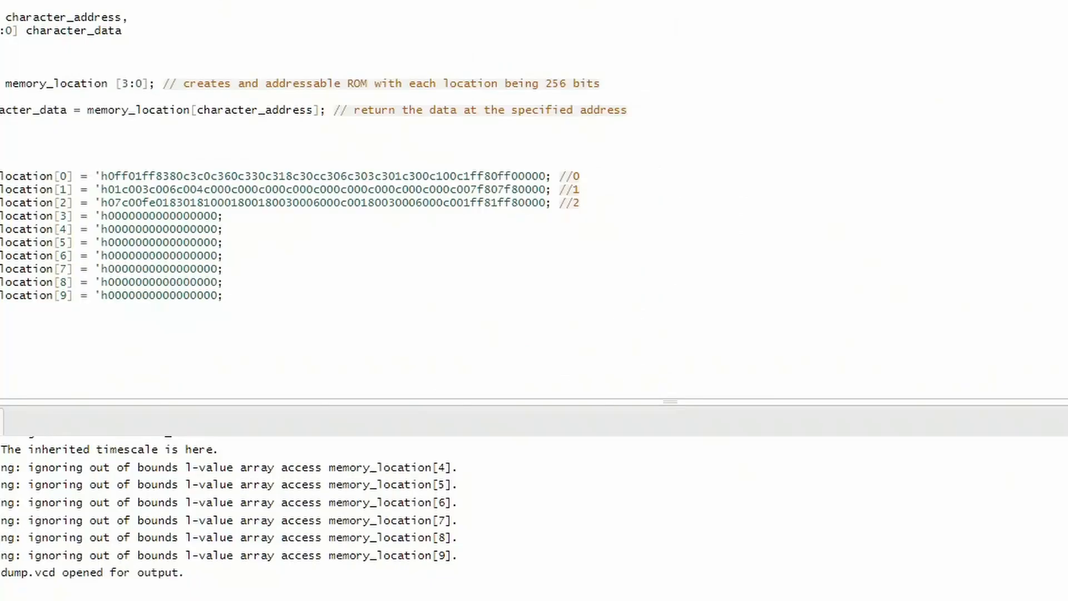
mouse_move(136, 218)
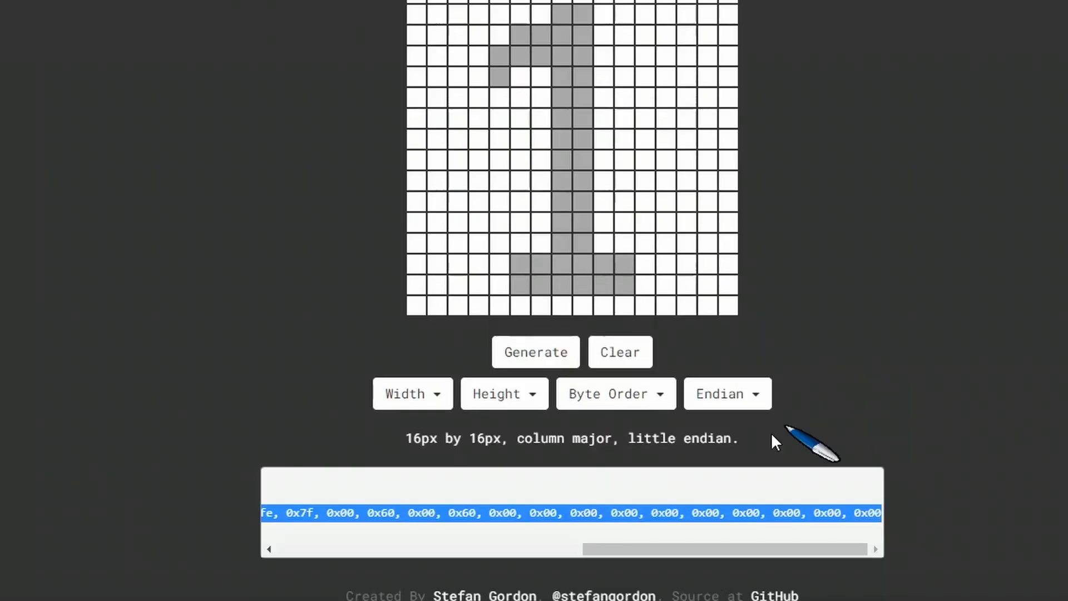
mouse_move(610, 381)
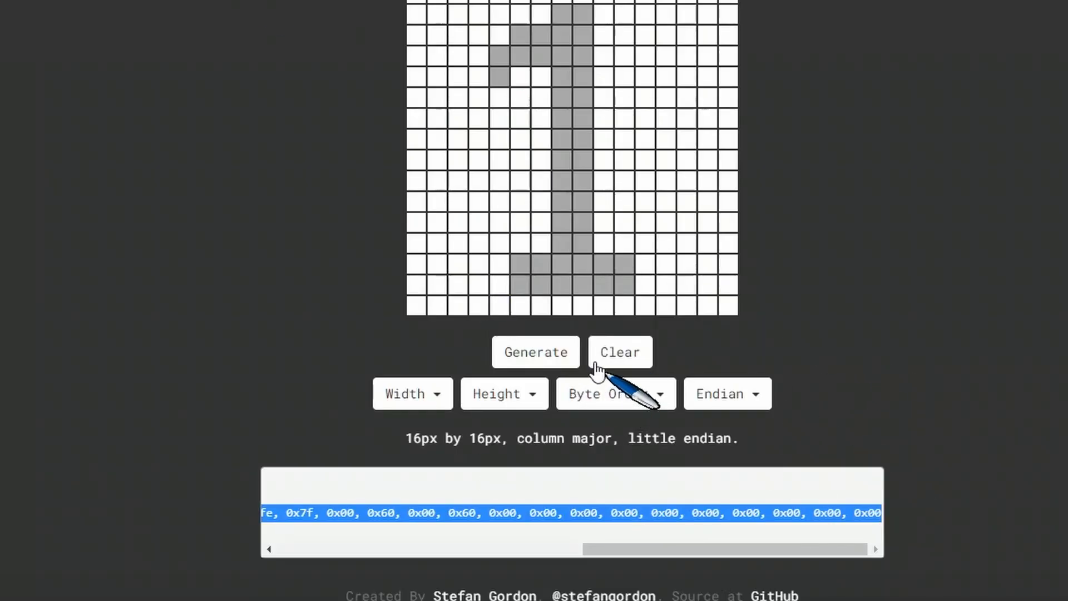